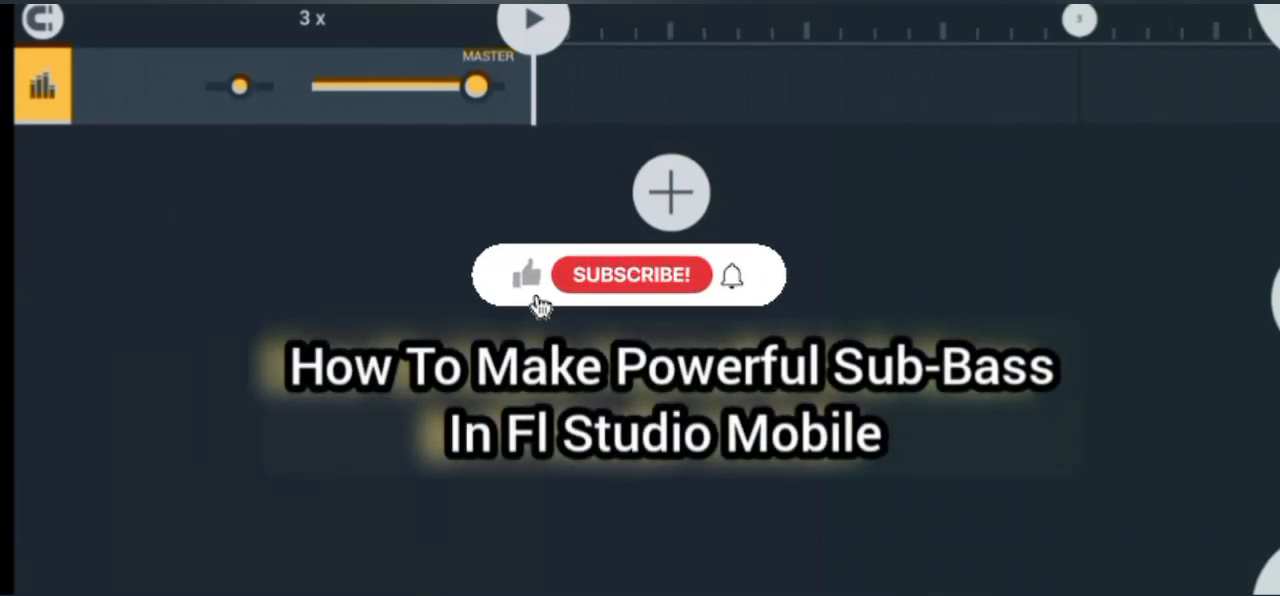
Add a new 3x Osc synth channel and keep its default sound
click(536, 276)
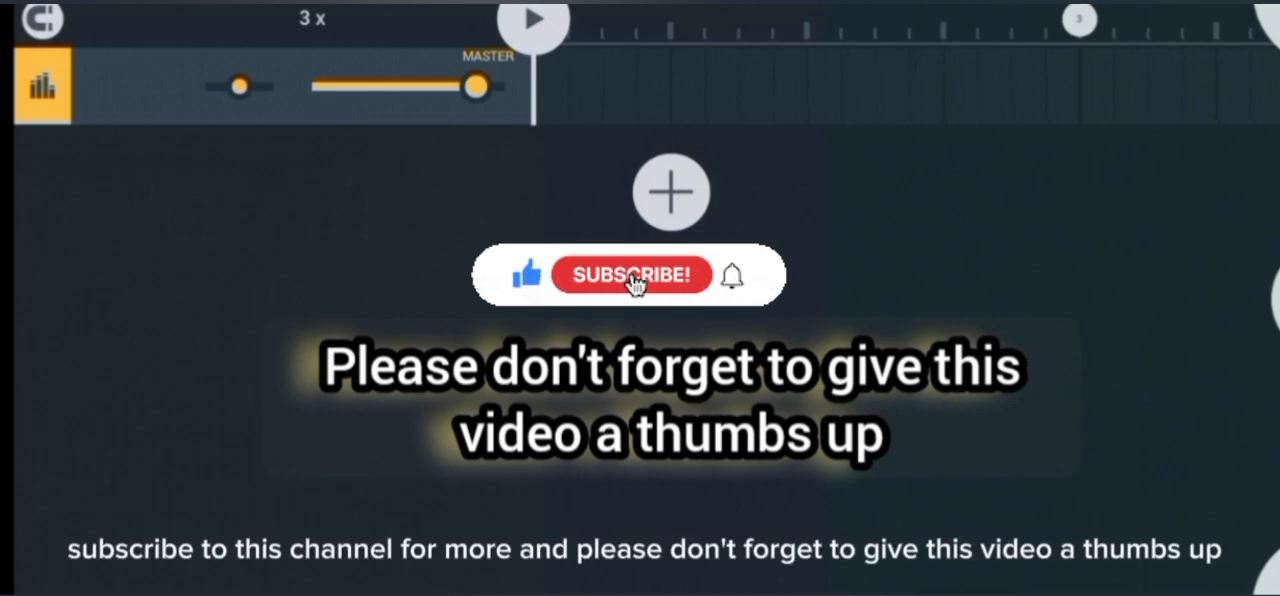
click(630, 274)
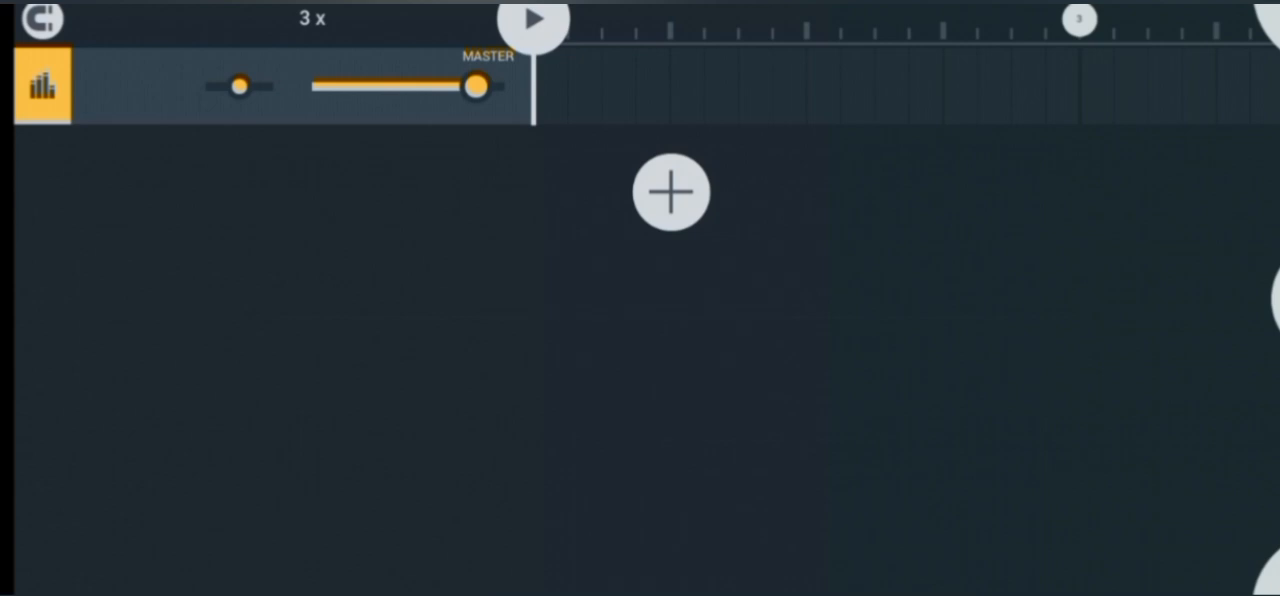
click(668, 192)
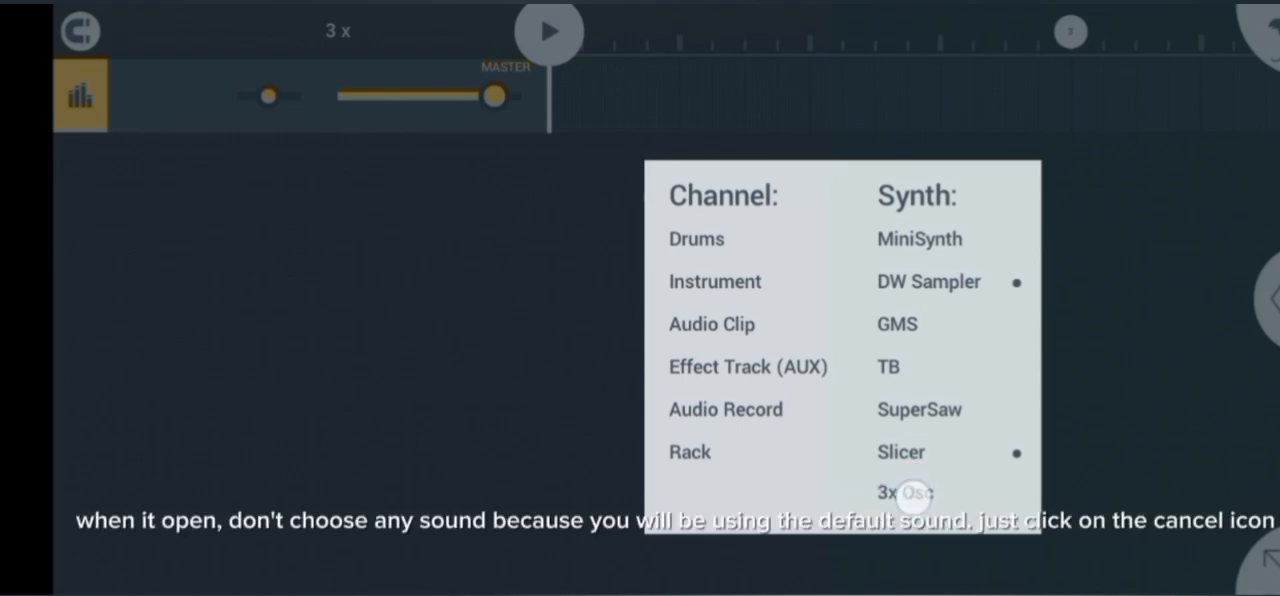
click(908, 492)
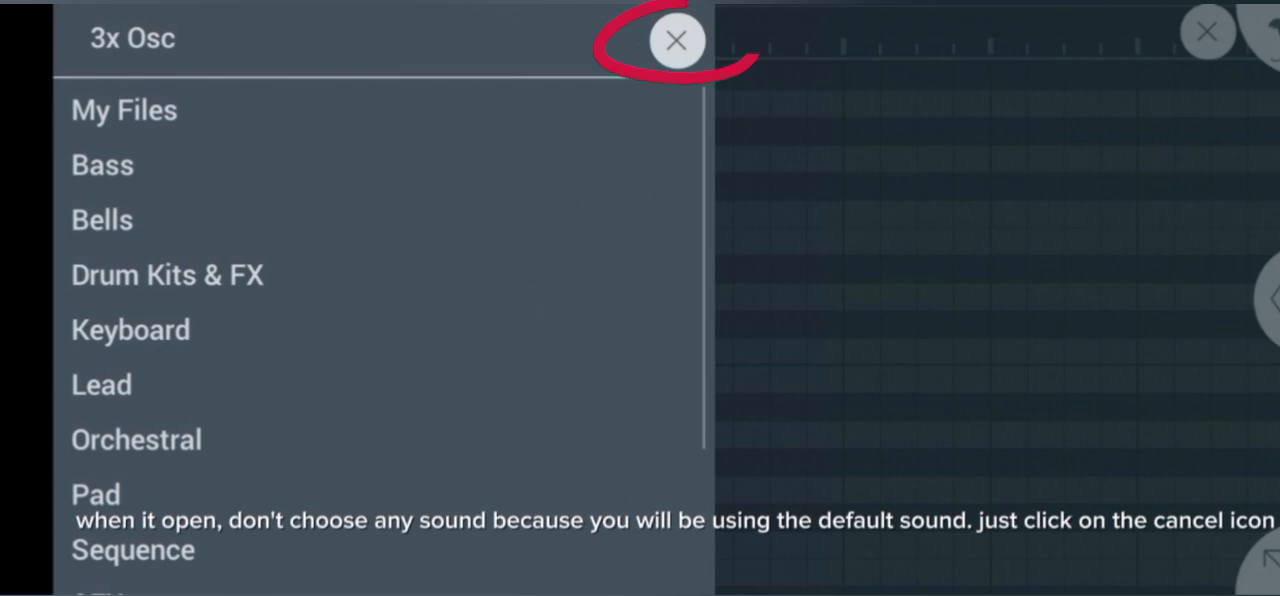
click(674, 40)
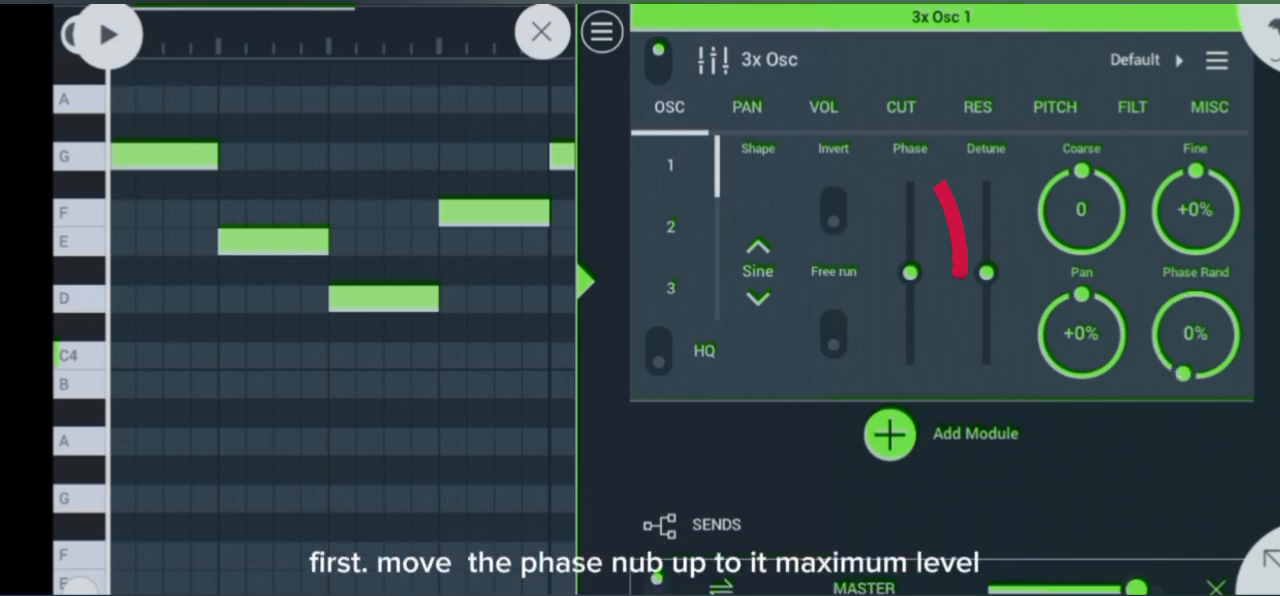
Set oscillator 1 phase to maximum, coarse tuning to -24, and raise its mix
drag(908, 272, 924, 244)
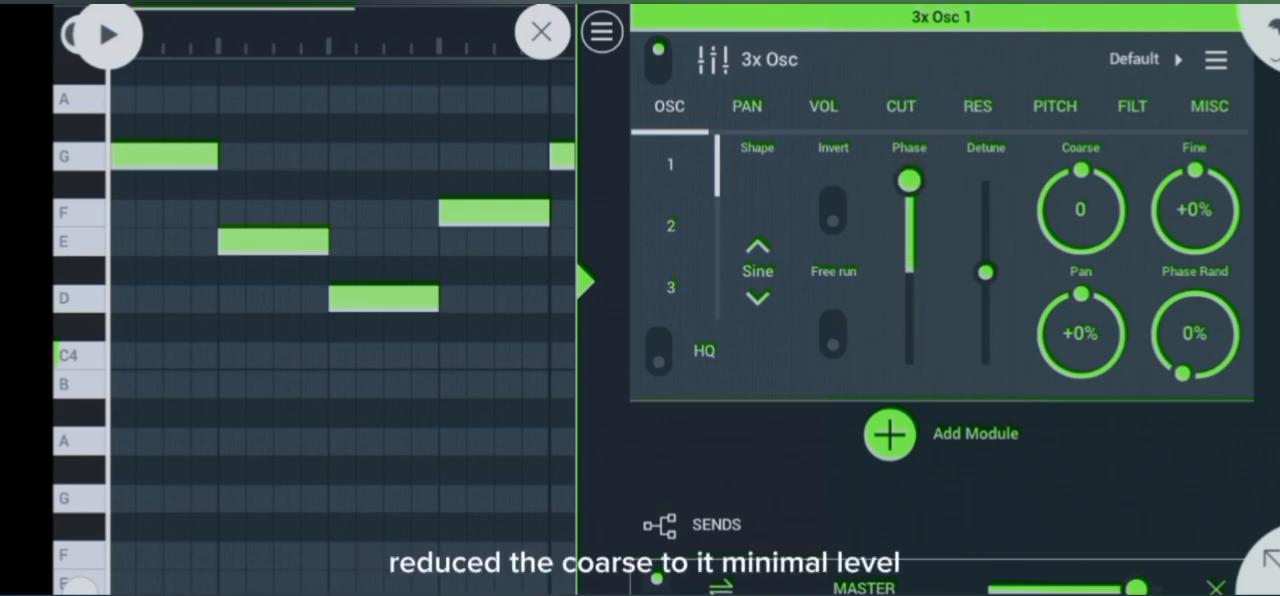
drag(1080, 208, 1076, 230)
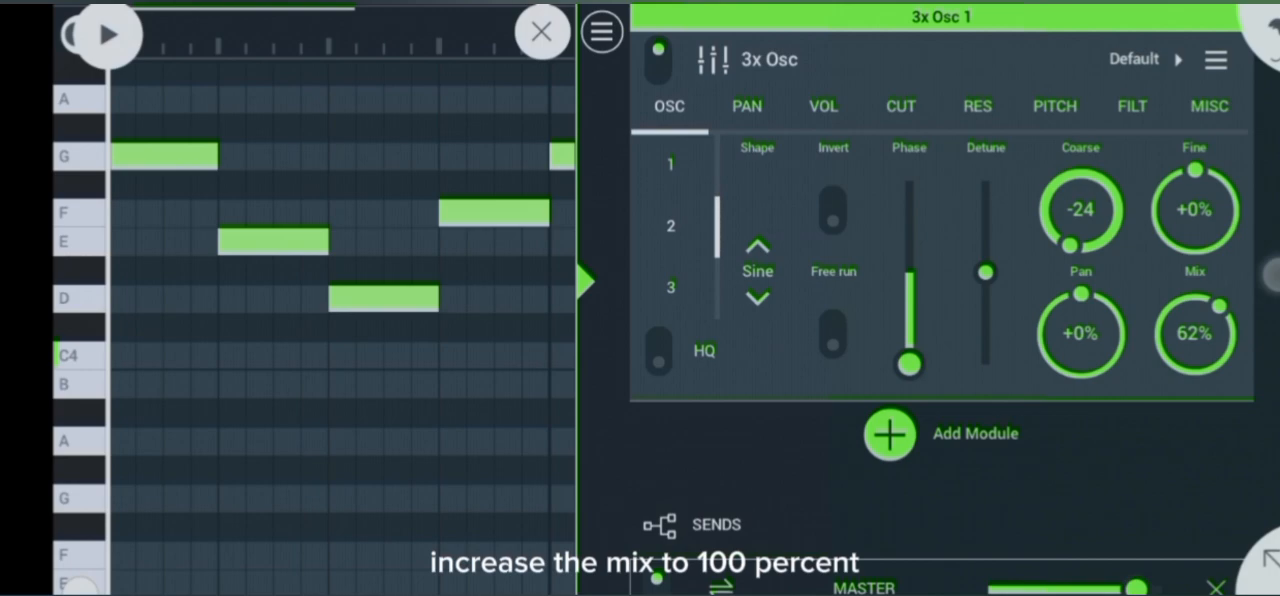
drag(1196, 332, 1196, 310)
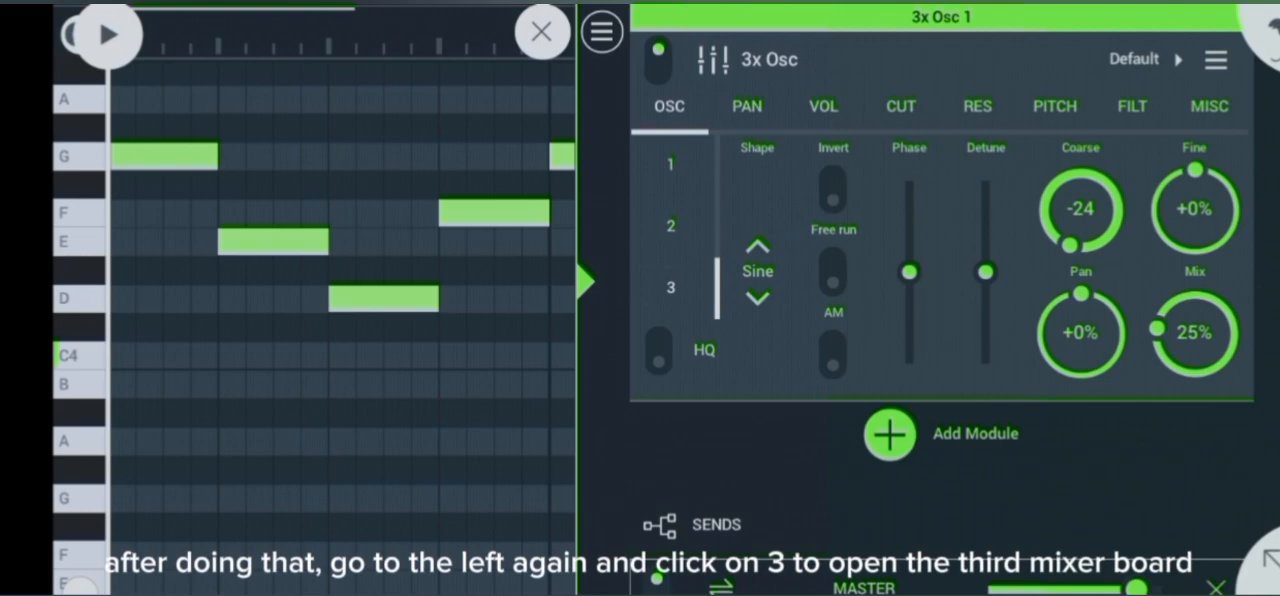
Set oscillator 3 phase to minimum and push its mix up to about 89%
drag(908, 272, 908, 356)
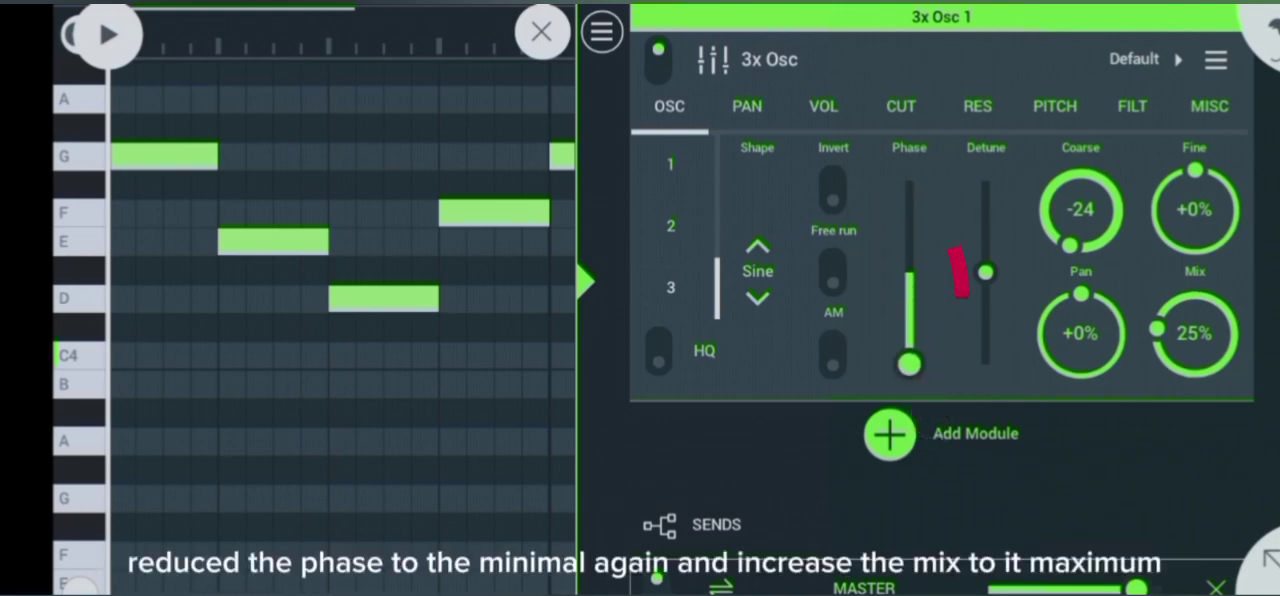
drag(1196, 336, 1196, 300)
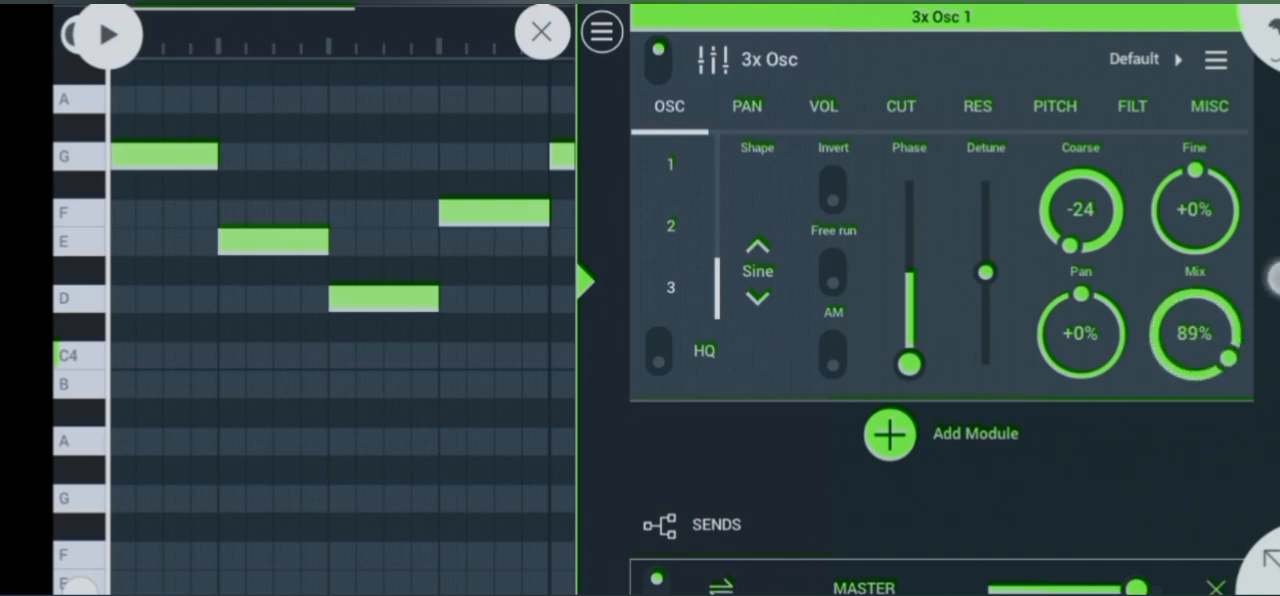
drag(1196, 332, 1196, 310)
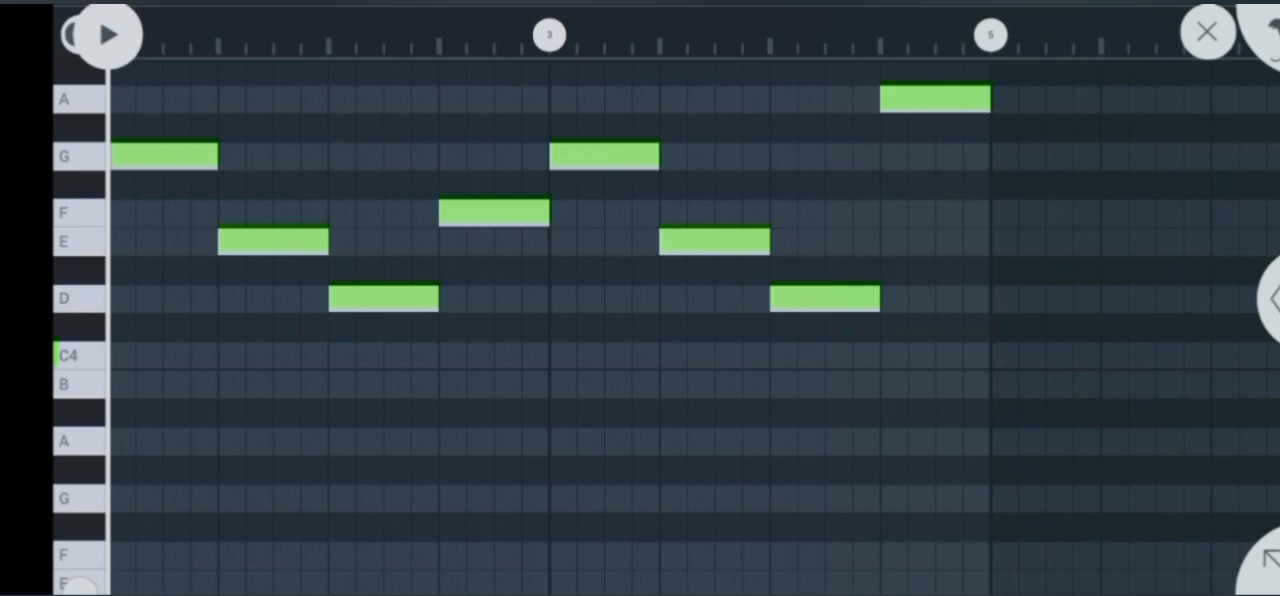
Start playback of the bass line in the piano roll
click(108, 36)
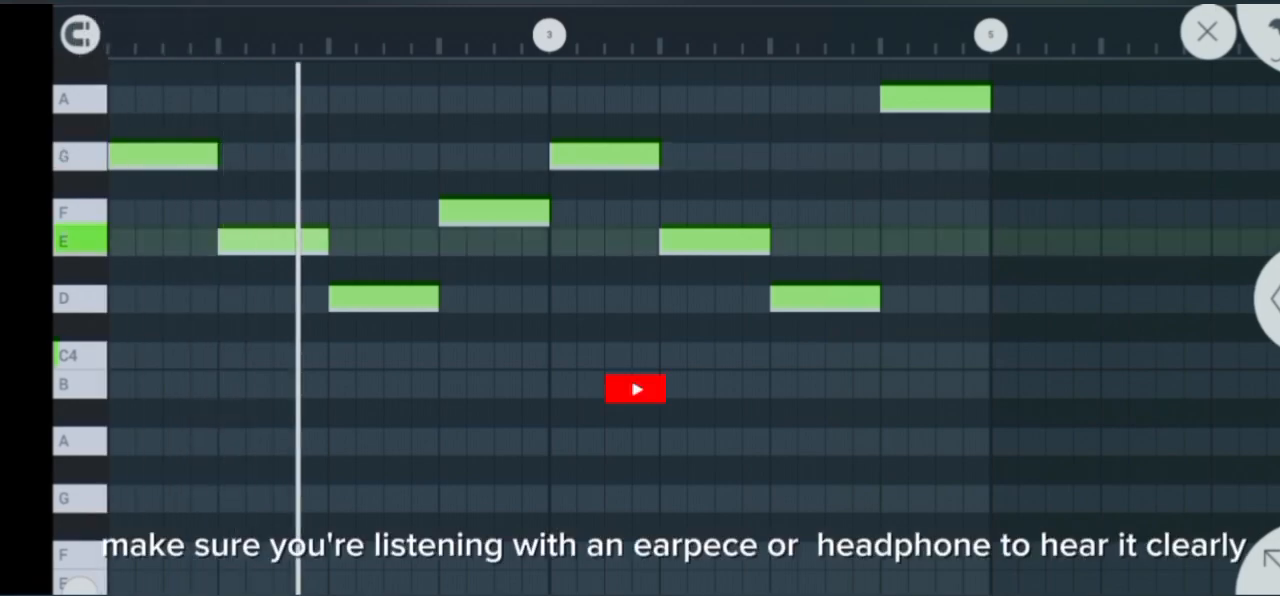